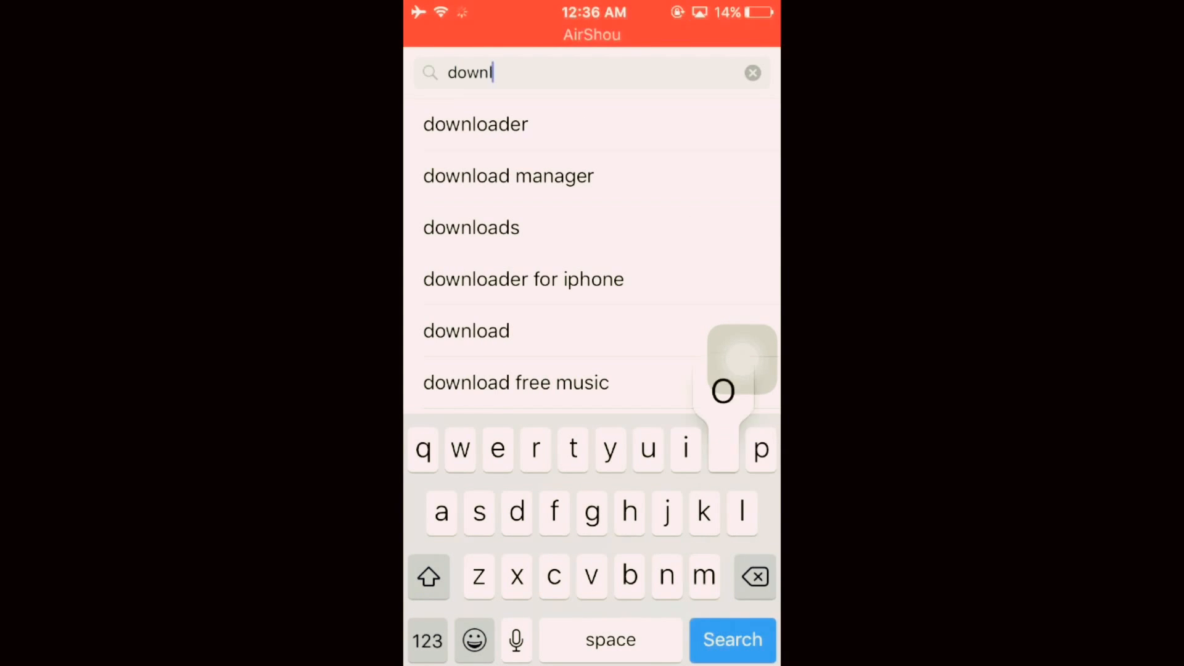
# Search the App Store for 'download' and launch Browser and File Manager for Documents
pyautogui.click(730, 640)
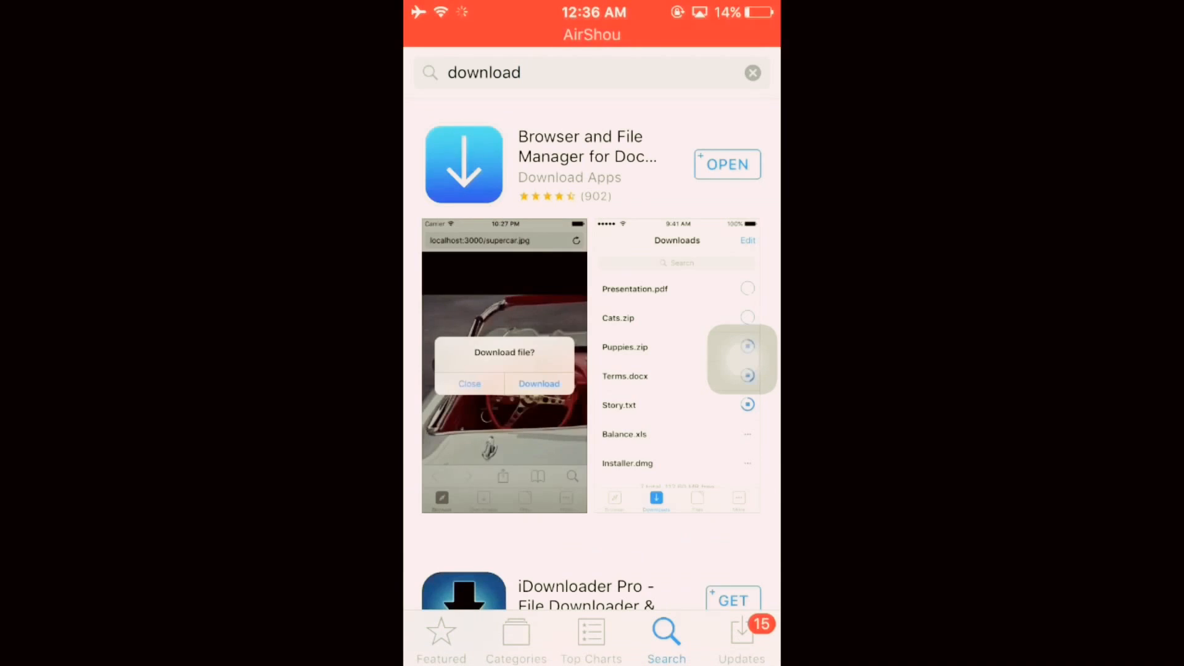
pyautogui.click(580, 156)
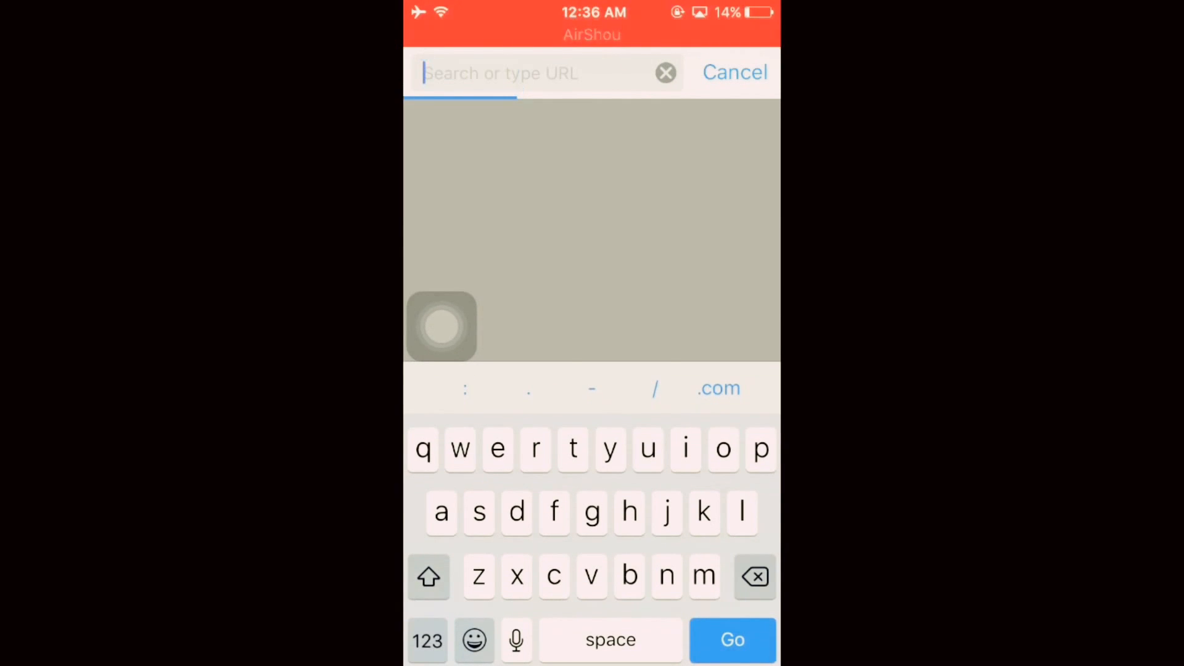
# Enter 'youtube' in the browser and load the m.youtube.com home page
pyautogui.write('youtube.com/')
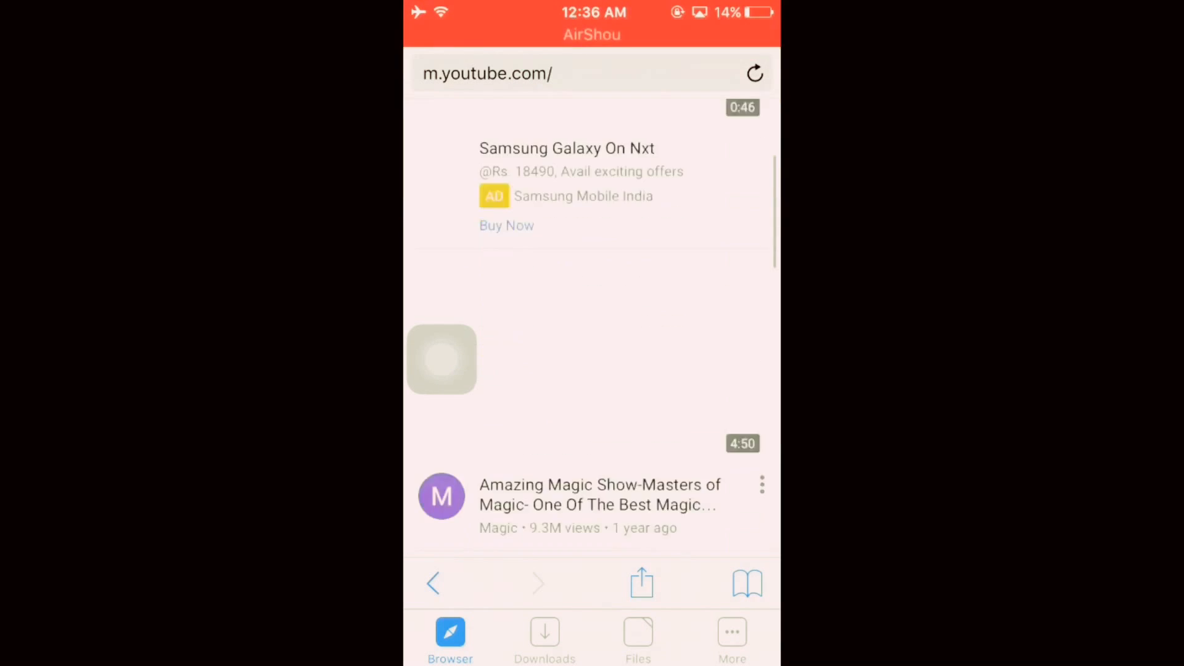
pyautogui.scroll(-3)
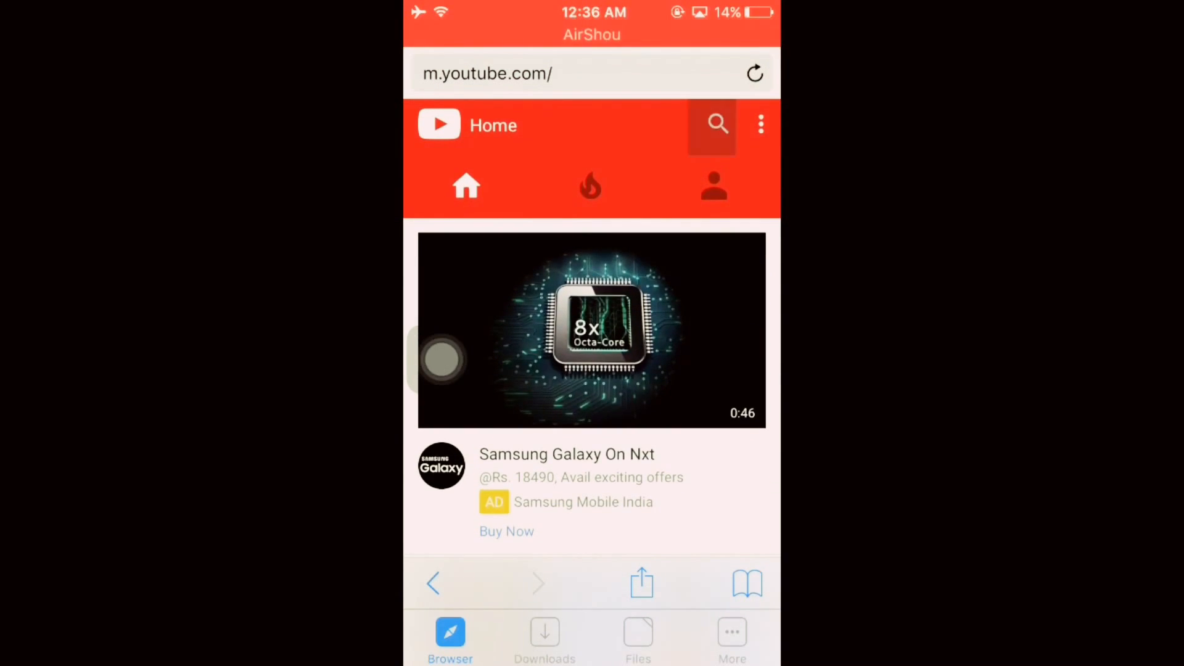
# Type 'crack4' in YouTube search and pick the crack4tech suggestion
pyautogui.write('crac')
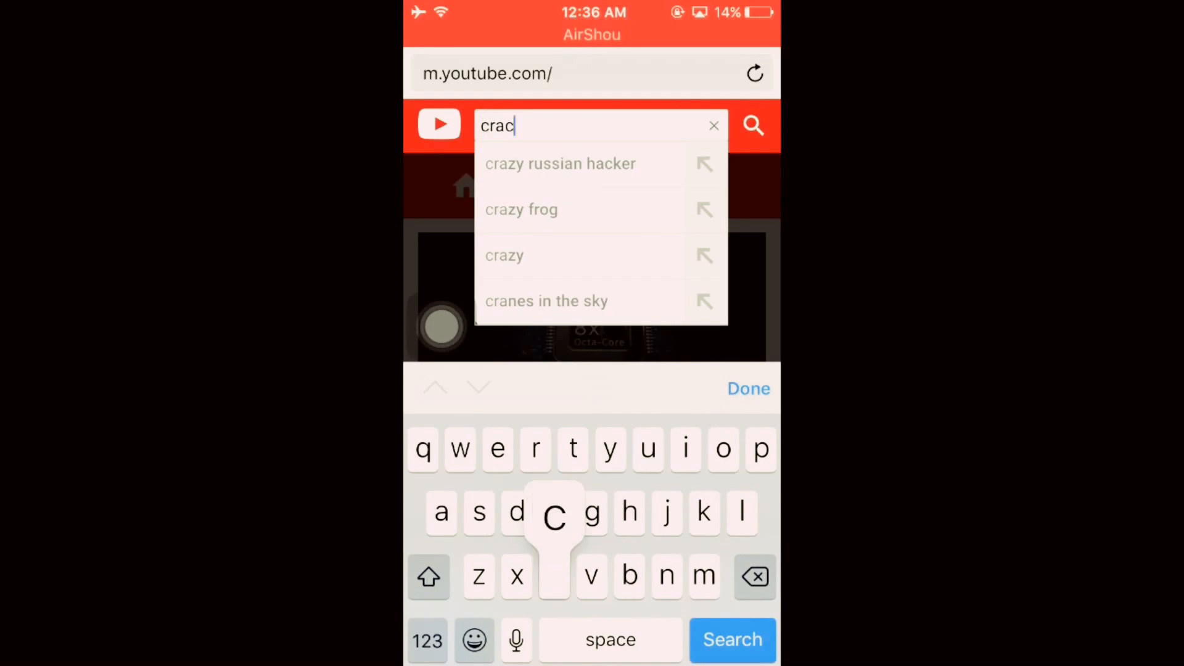
pyautogui.write('4')
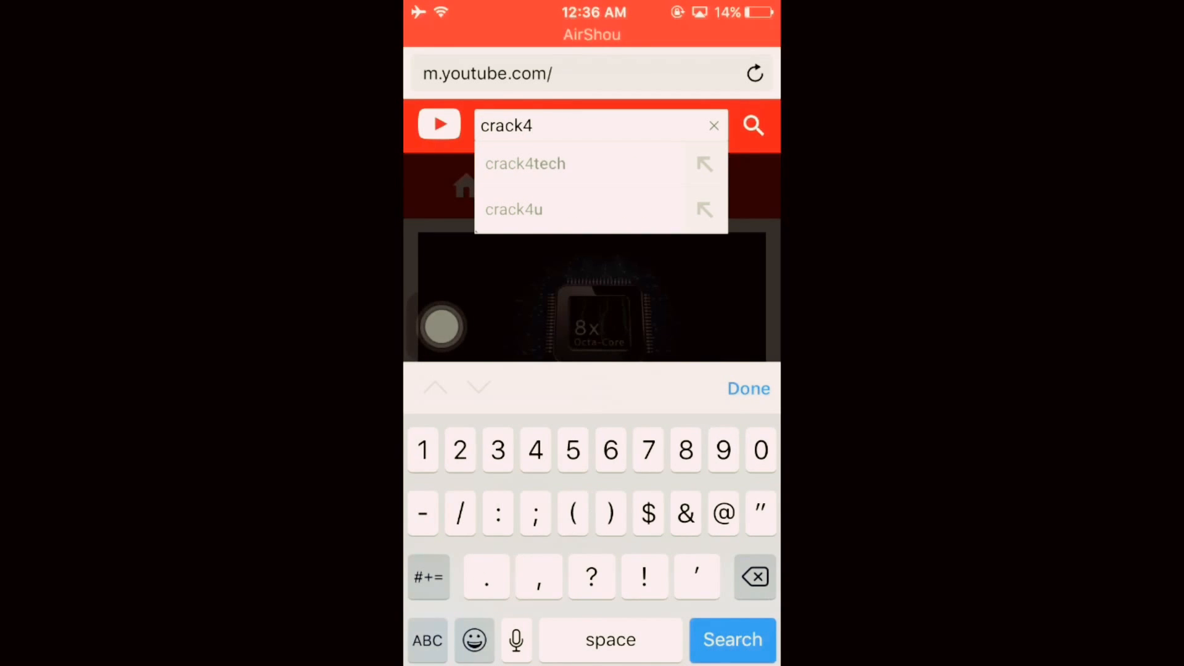
pyautogui.click(524, 164)
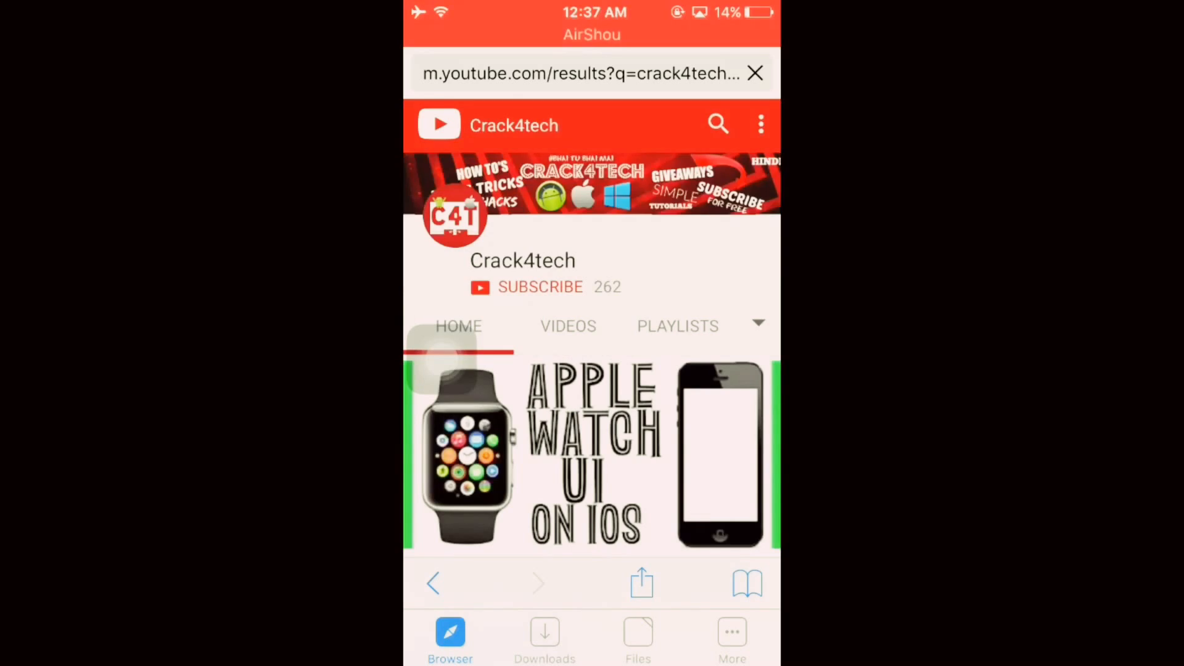
# Play the iwatch UI install video and accept the 'Download file?' prompt
pyautogui.click(591, 453)
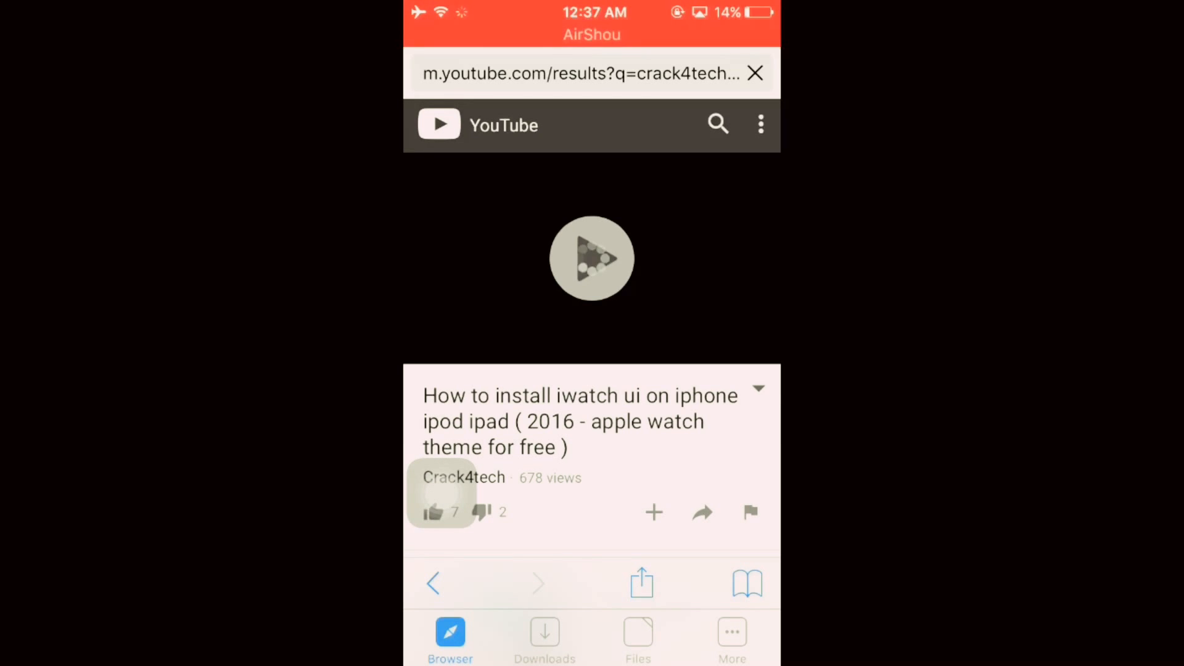
pyautogui.click(591, 258)
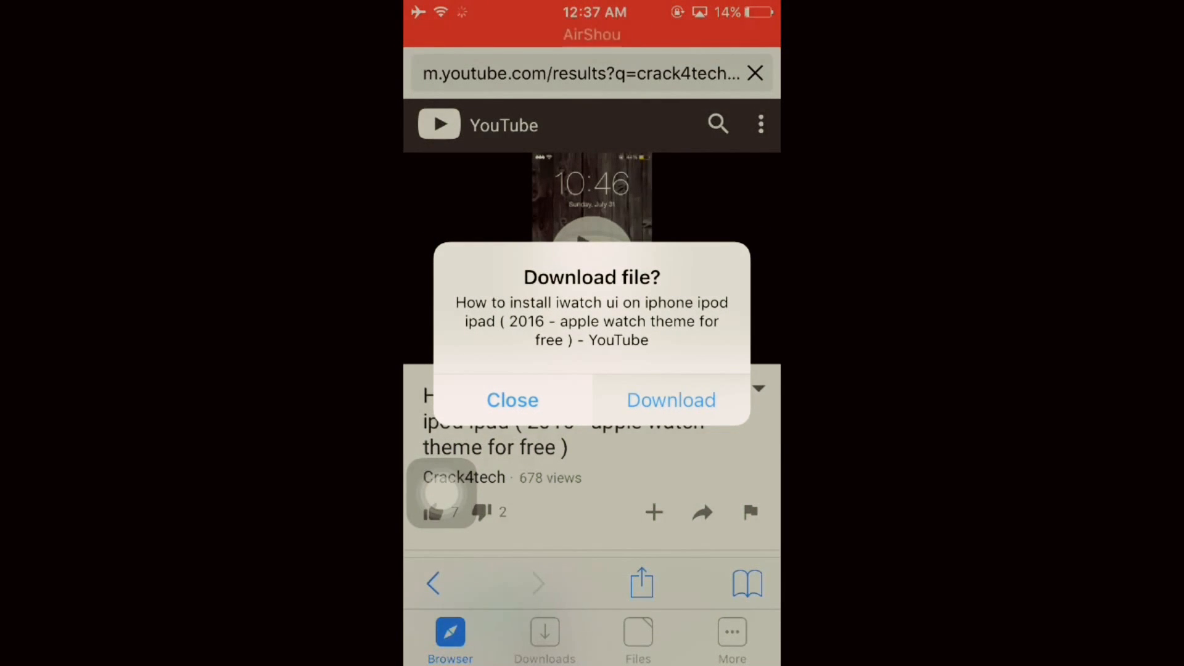
pyautogui.click(669, 399)
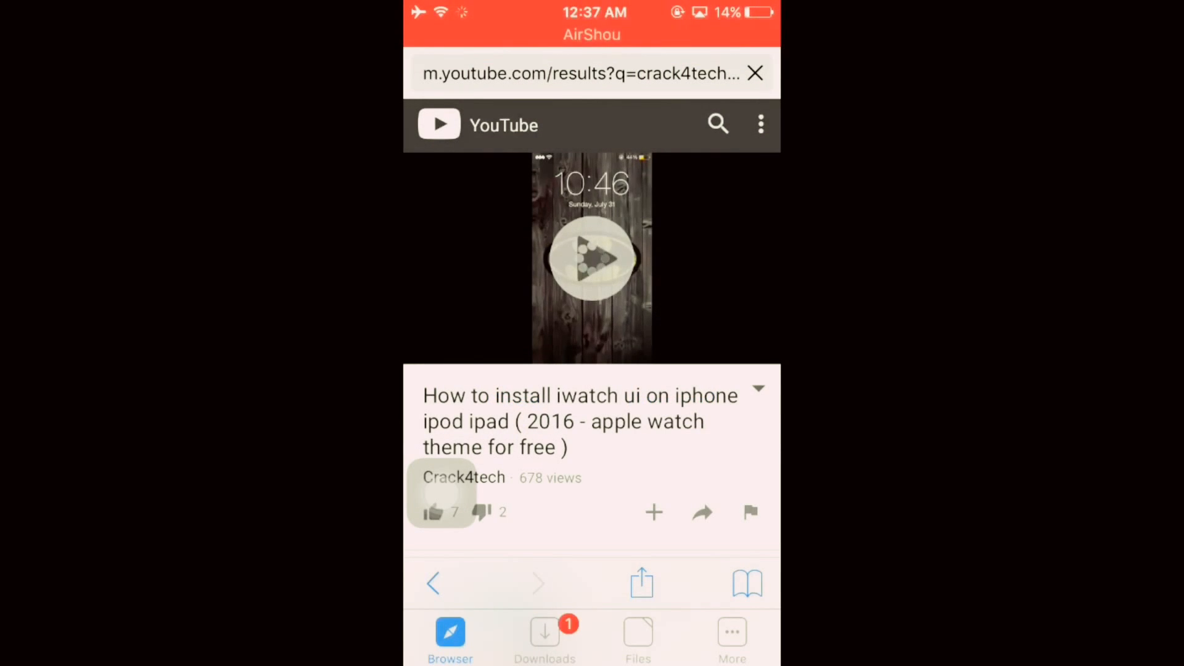
pyautogui.click(545, 638)
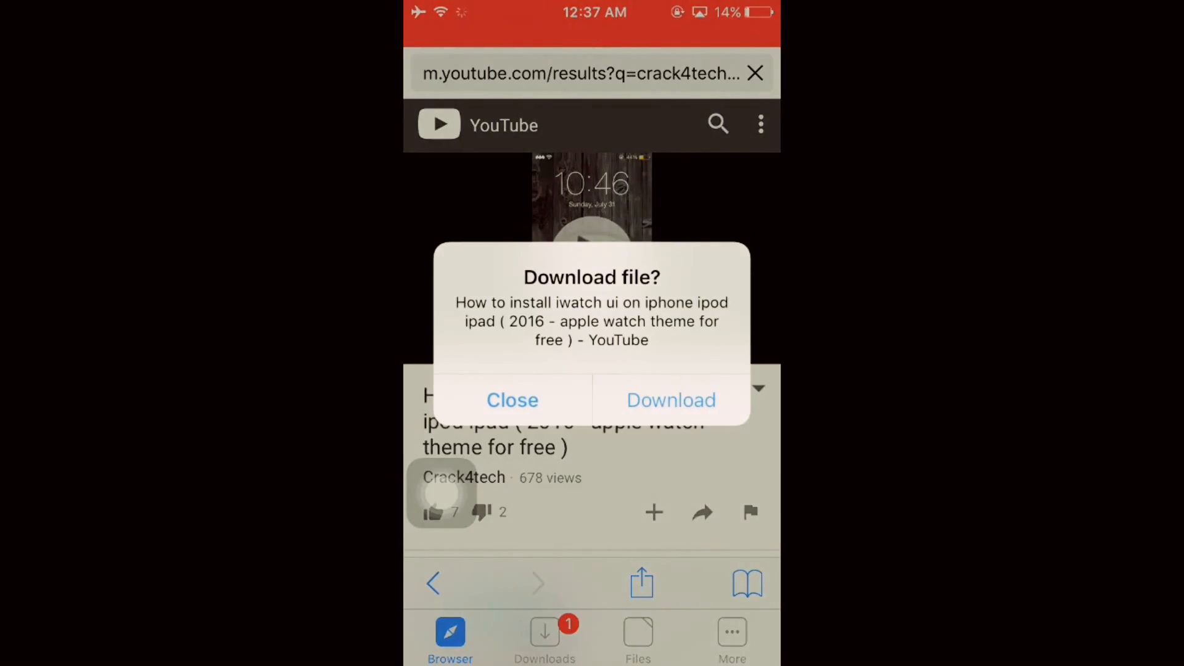
pyautogui.click(670, 400)
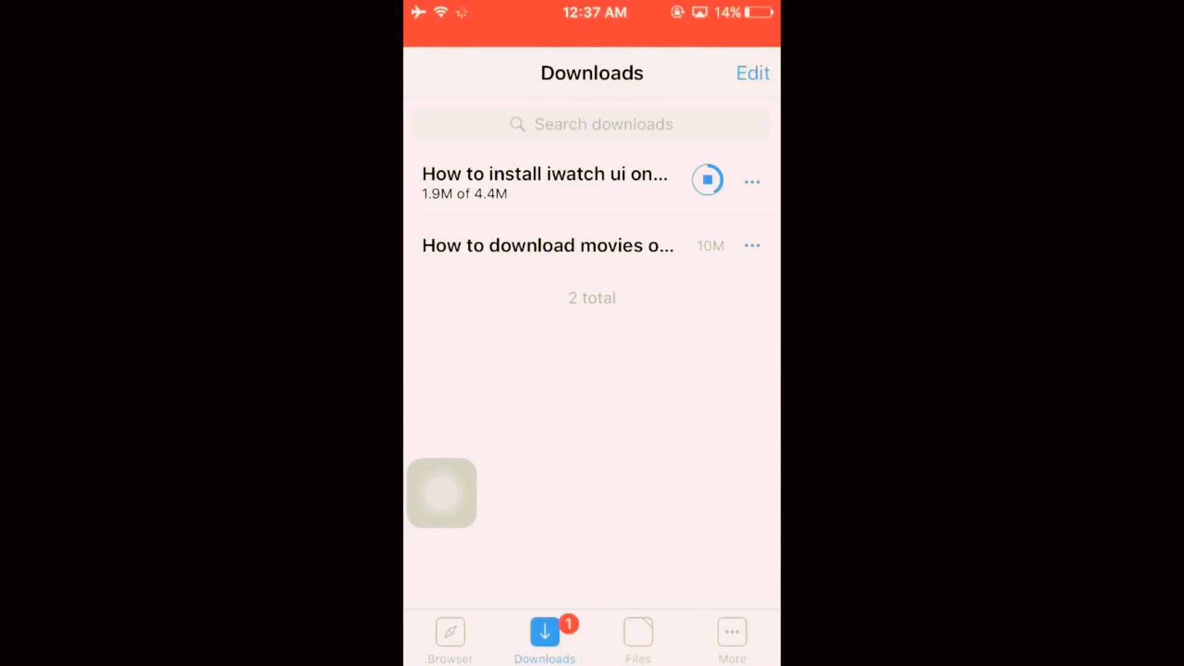